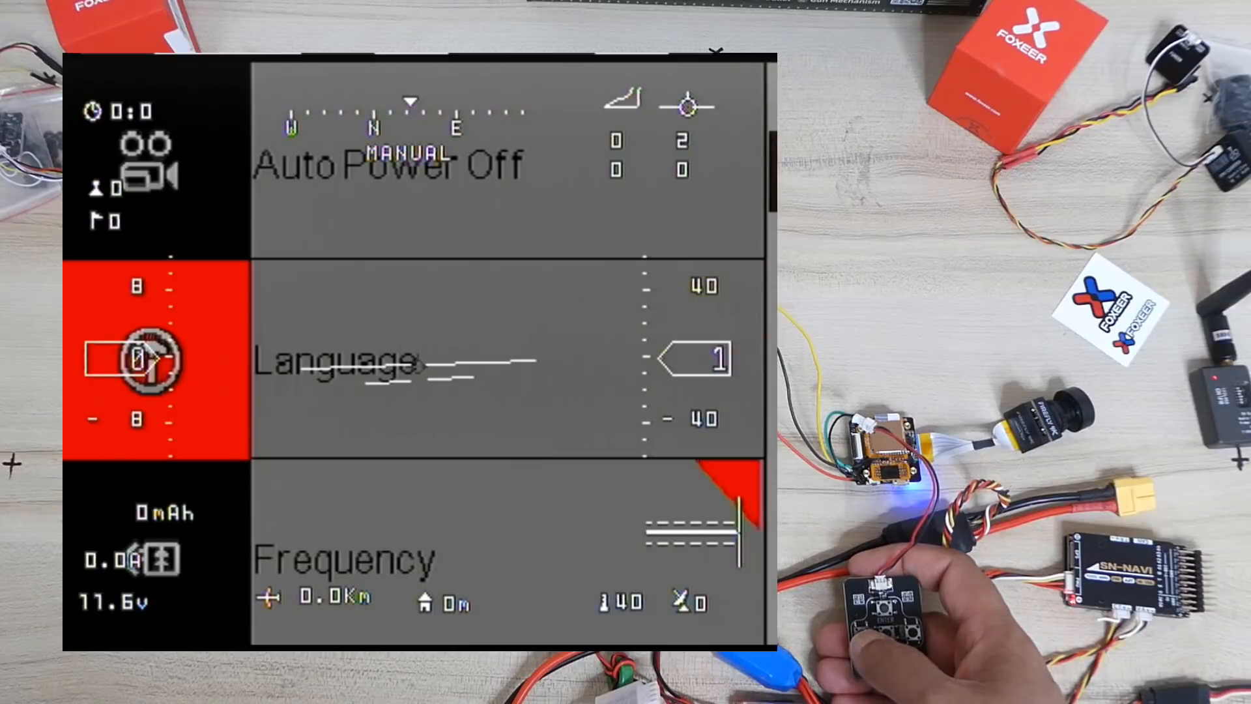
{"action": "scroll", "scroll_direction": "down", "scroll_amount": 3}
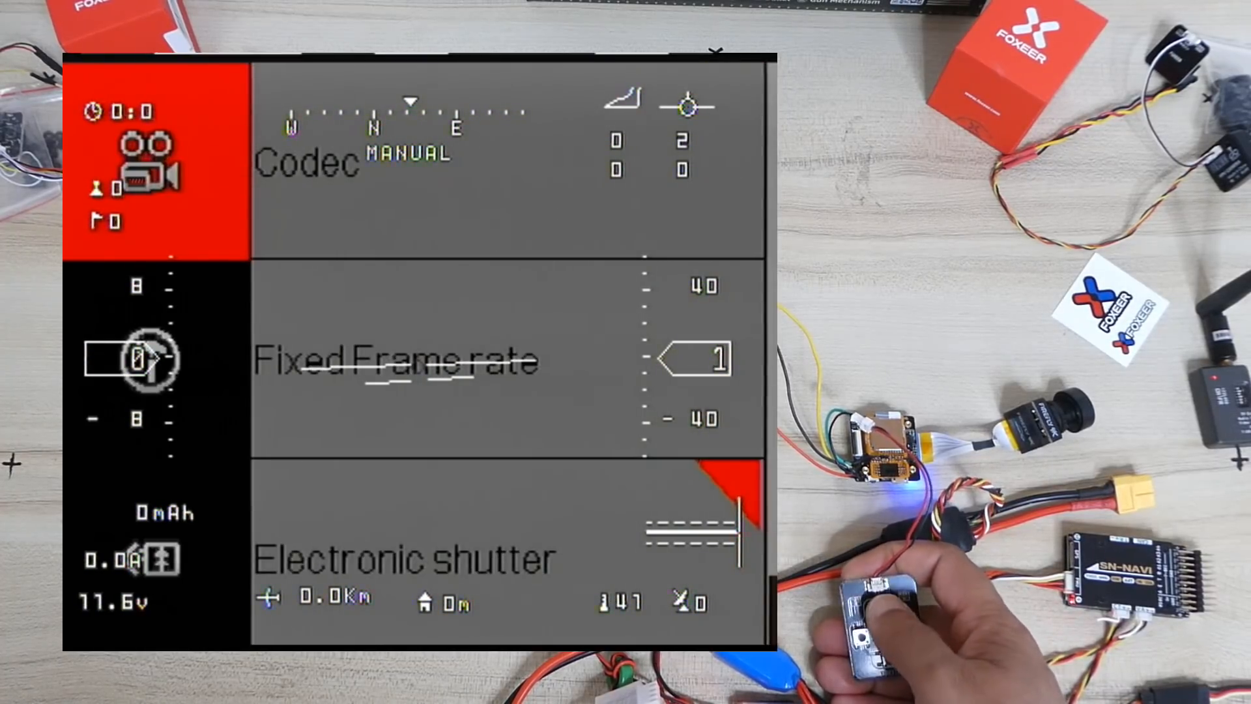
{"action": "scroll", "scroll_direction": "up", "scroll_amount": 3}
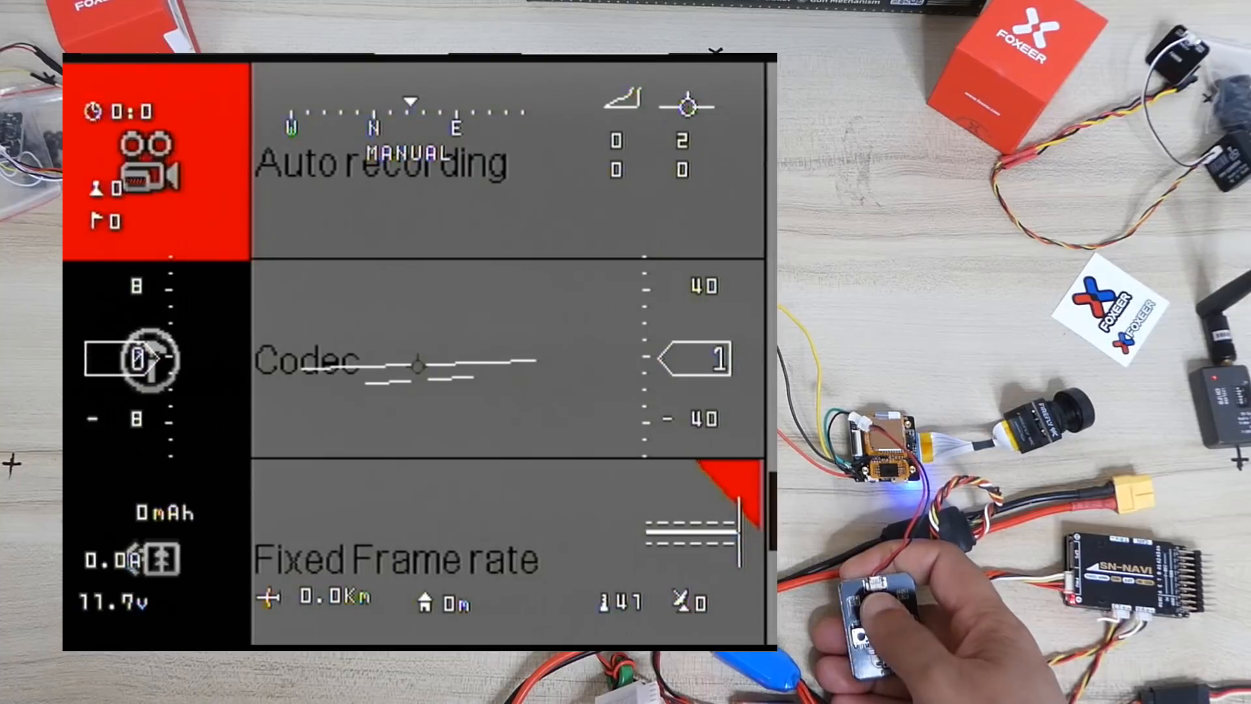